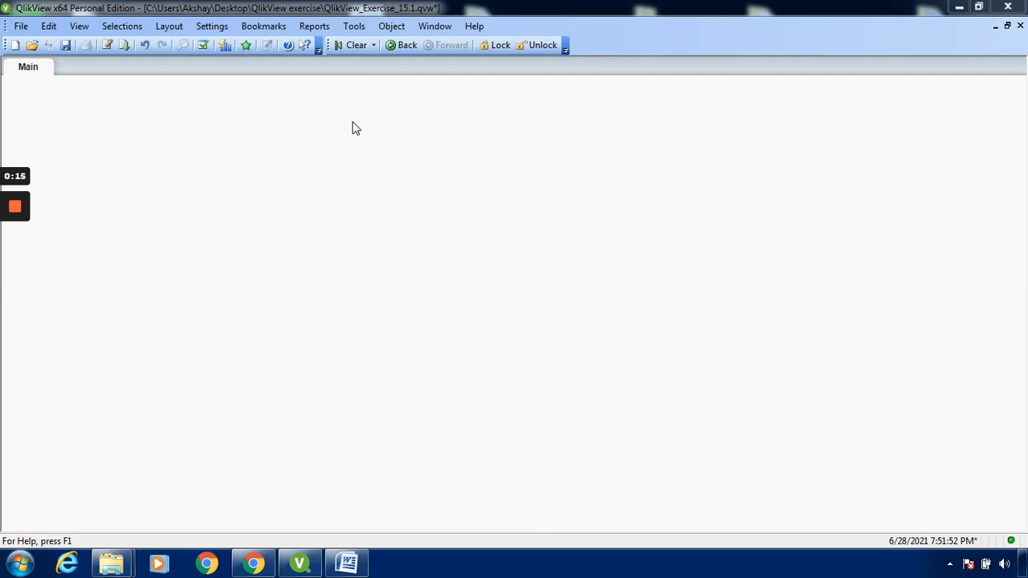
pyautogui.moveTo(411, 269)
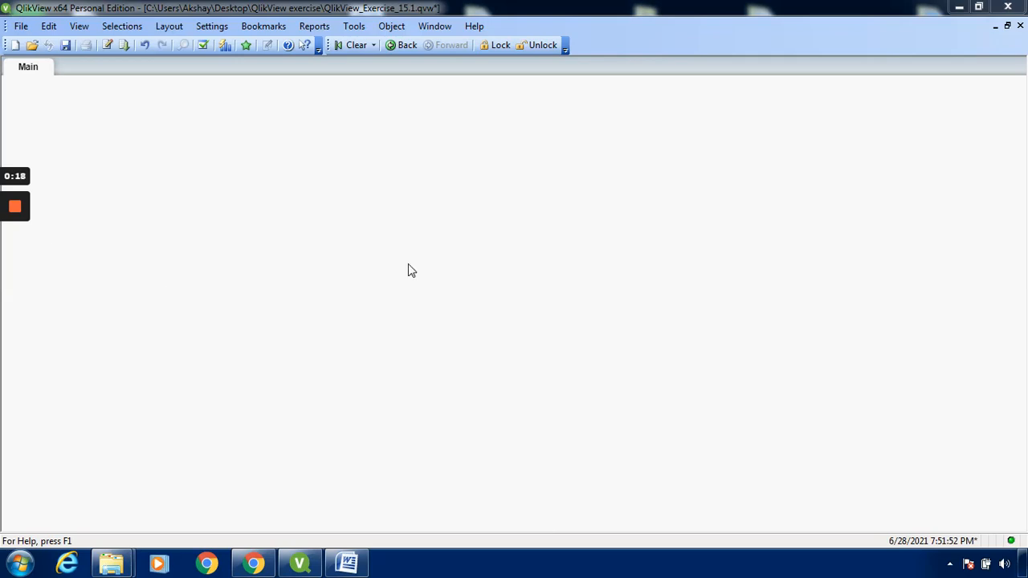
pyautogui.moveTo(301, 158)
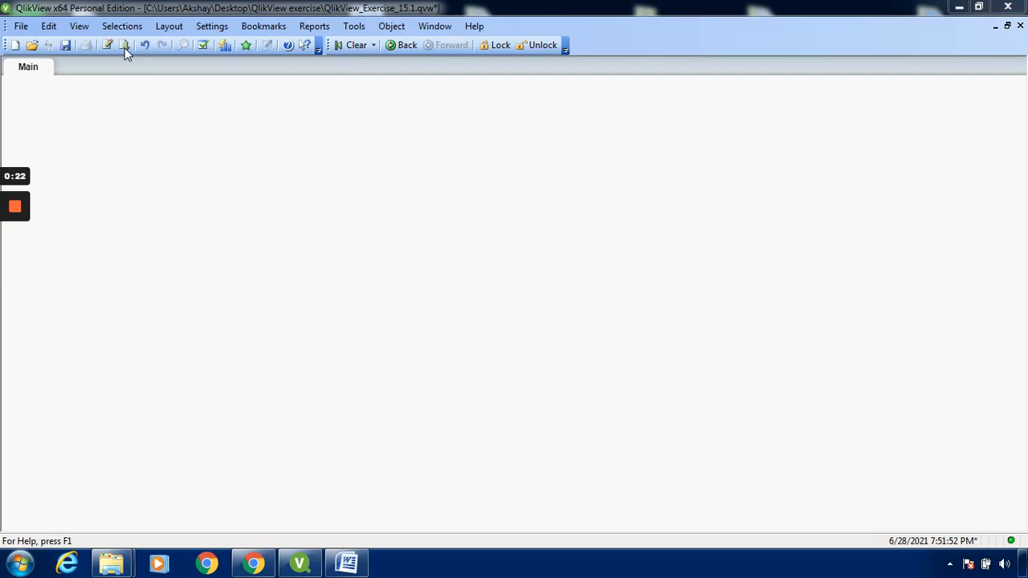
# Start a new chart object on the Main sheet using the Radar Chart type
pyautogui.click(125, 46)
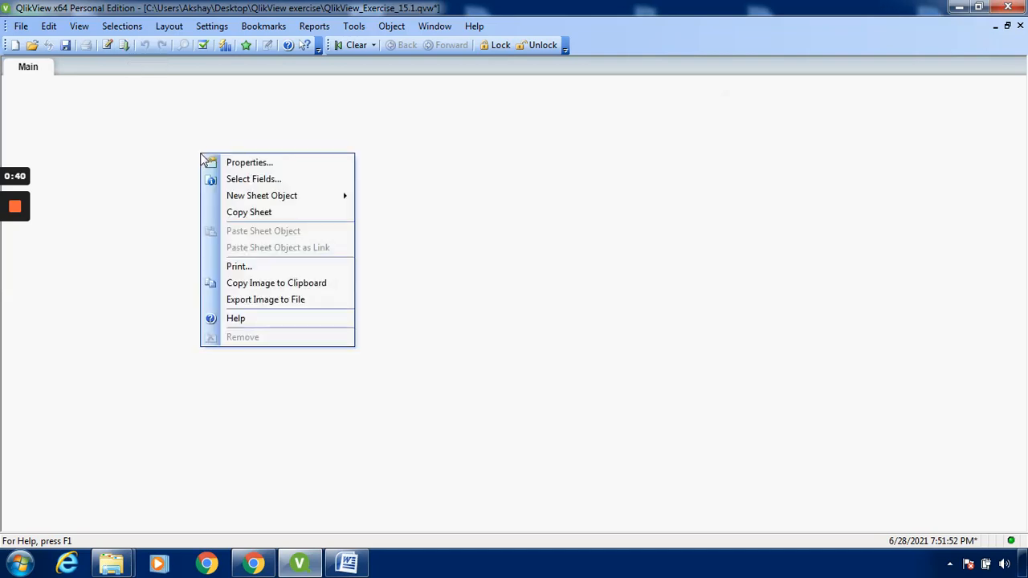
pyautogui.moveTo(262, 195)
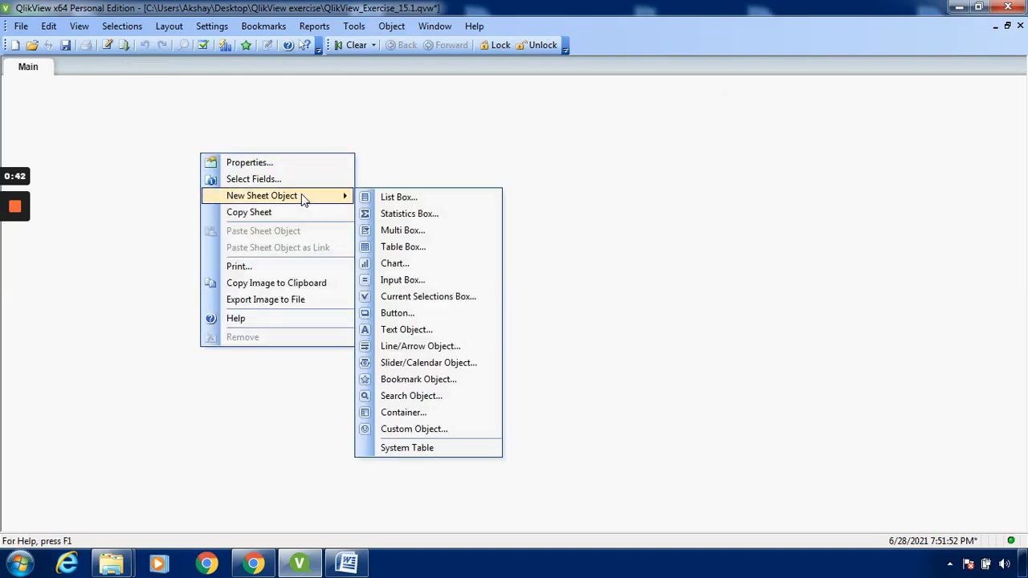
pyautogui.moveTo(378, 197)
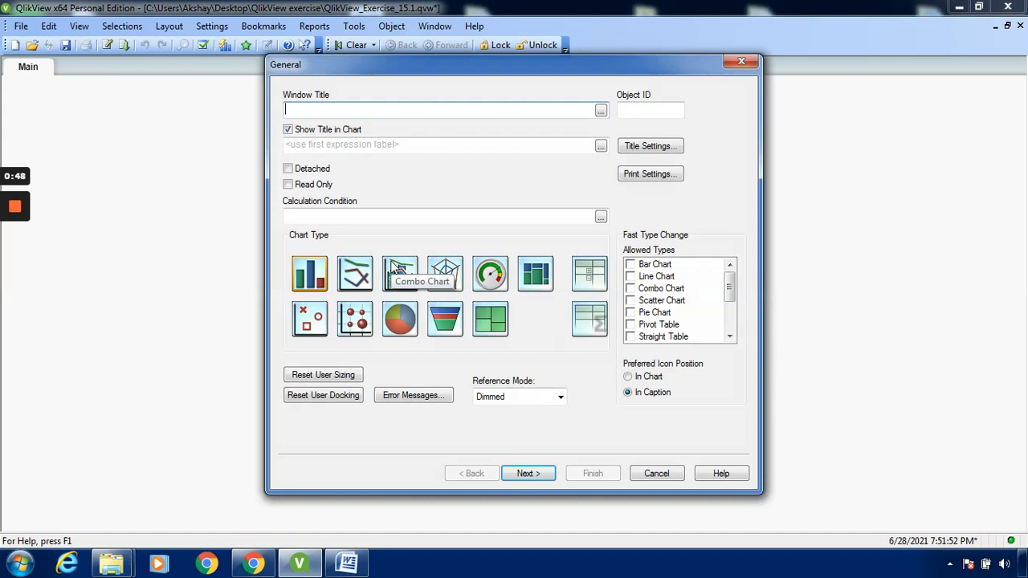
pyautogui.moveTo(445, 273)
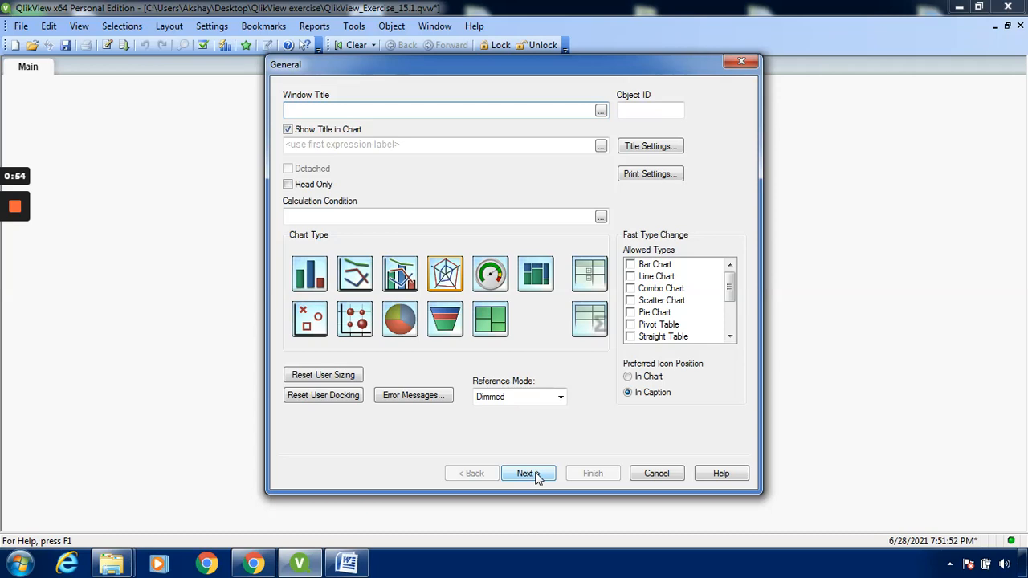
# Add Area as the dimension, show Sheet1 fields, and advance to expressions
pyautogui.click(528, 474)
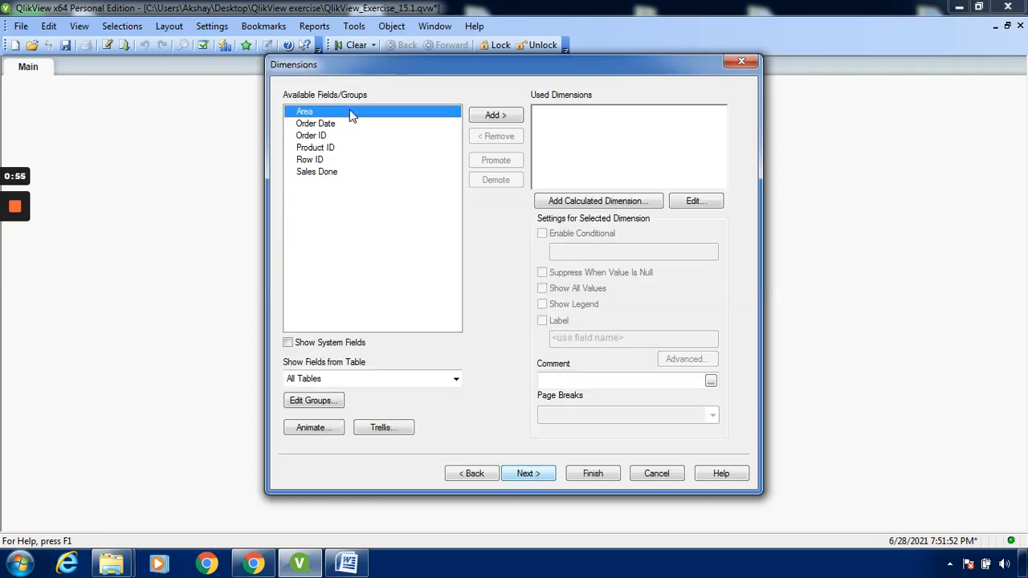
pyautogui.click(495, 115)
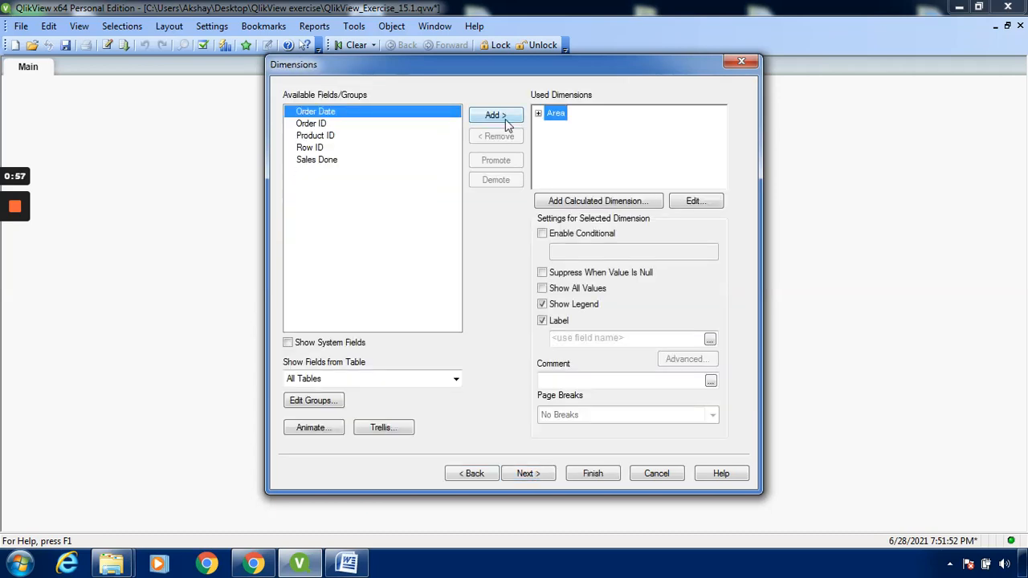
pyautogui.click(455, 379)
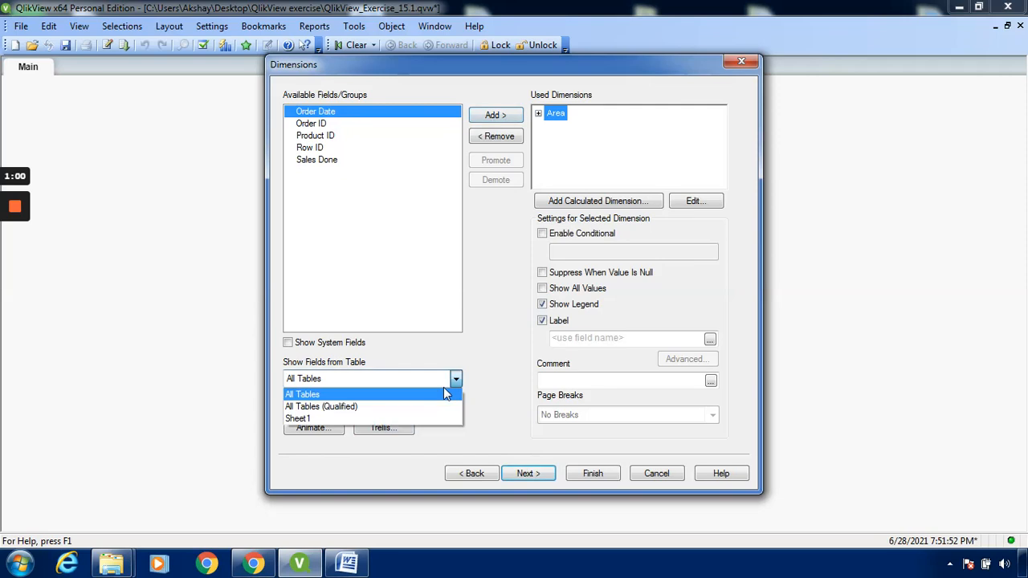
pyautogui.click(298, 418)
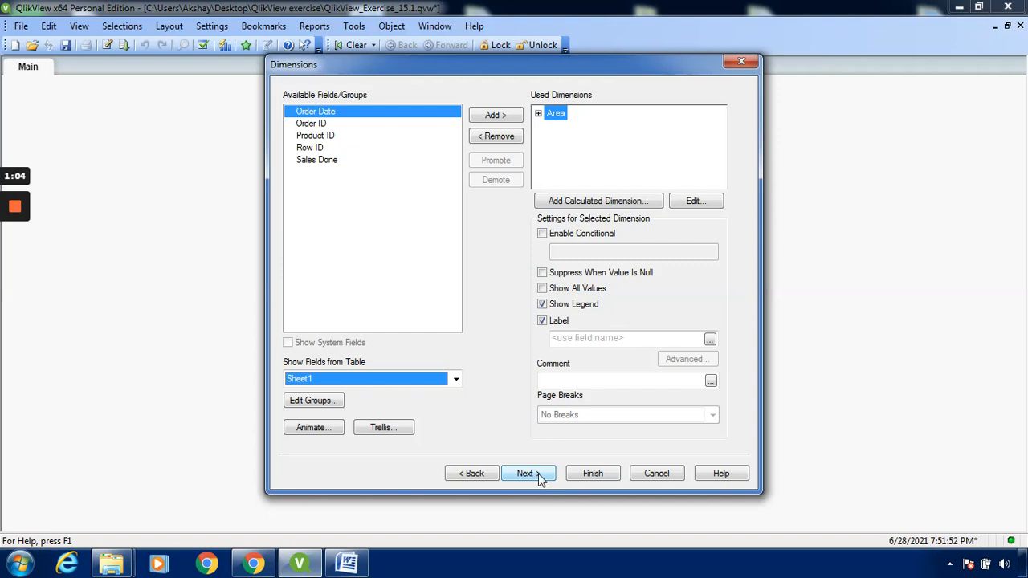
pyautogui.click(528, 473)
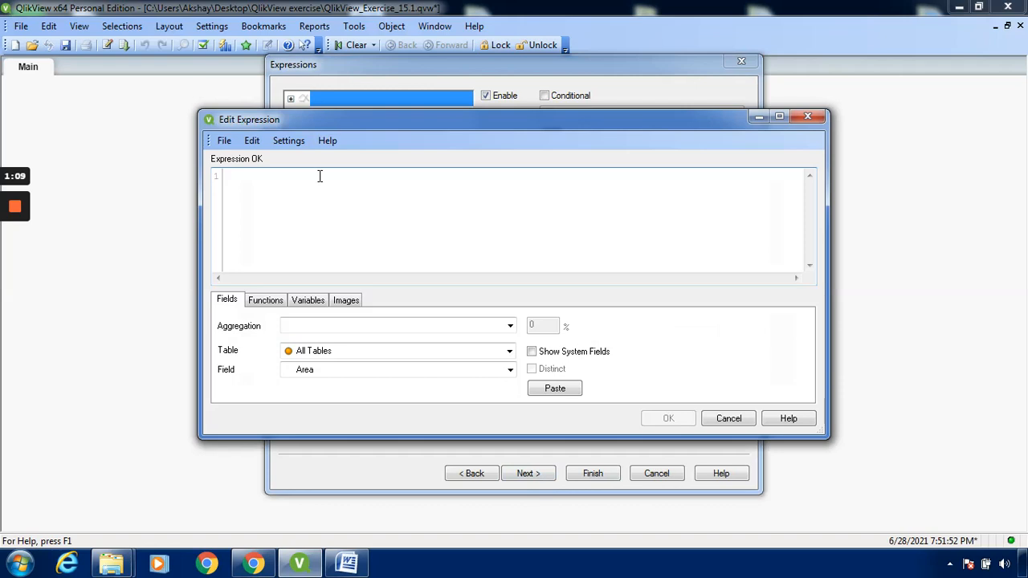
pyautogui.moveTo(519, 335)
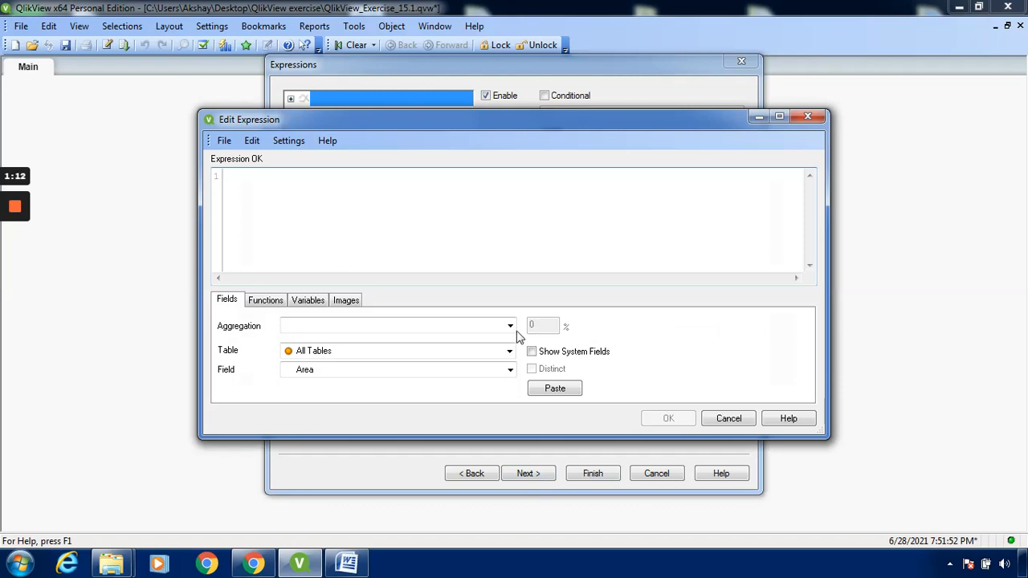
# Paste Sum of Sheet1's Sales Done field as the expression and accept it
pyautogui.click(509, 326)
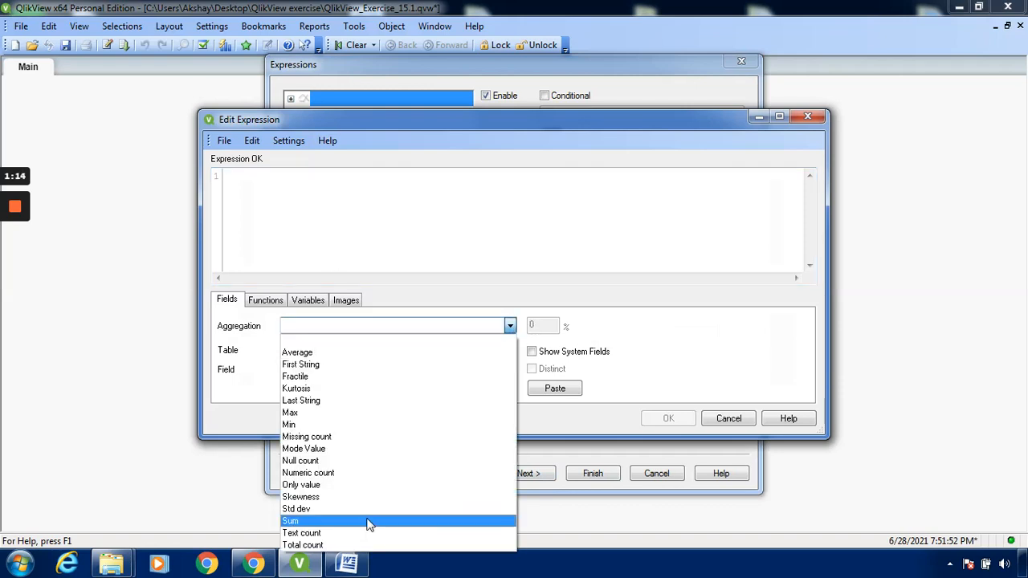
pyautogui.click(291, 521)
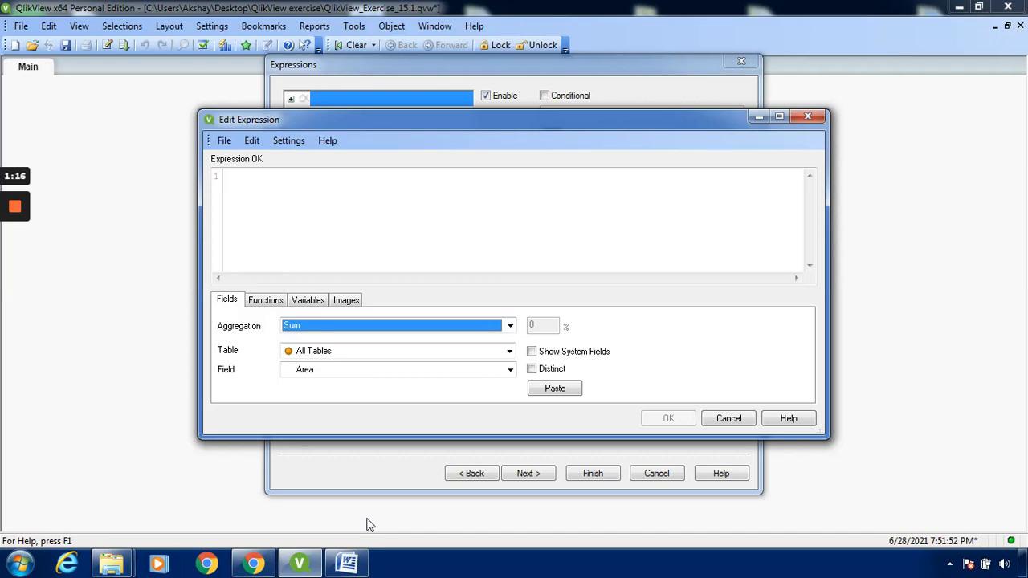
pyautogui.moveTo(479, 391)
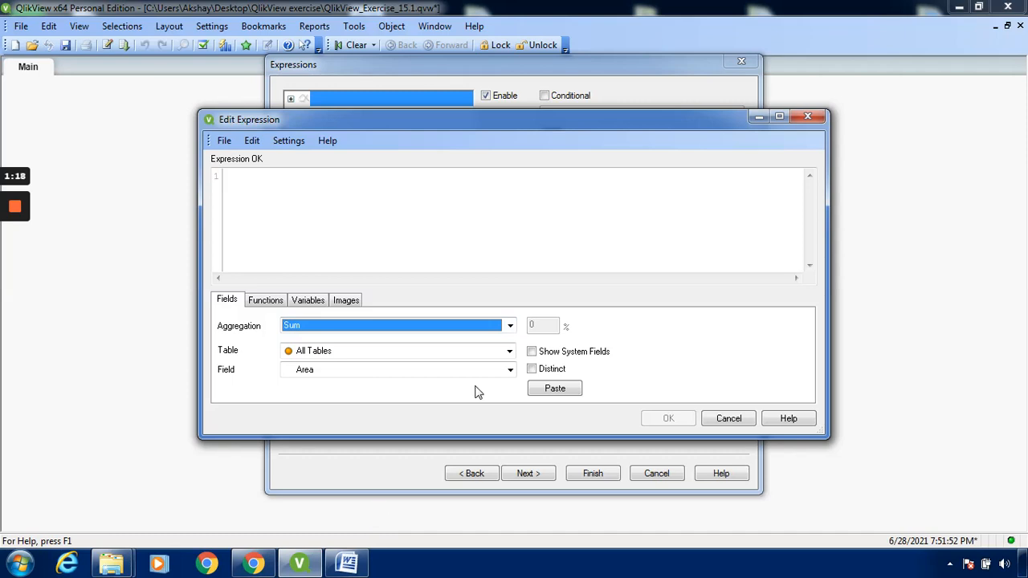
pyautogui.click(509, 351)
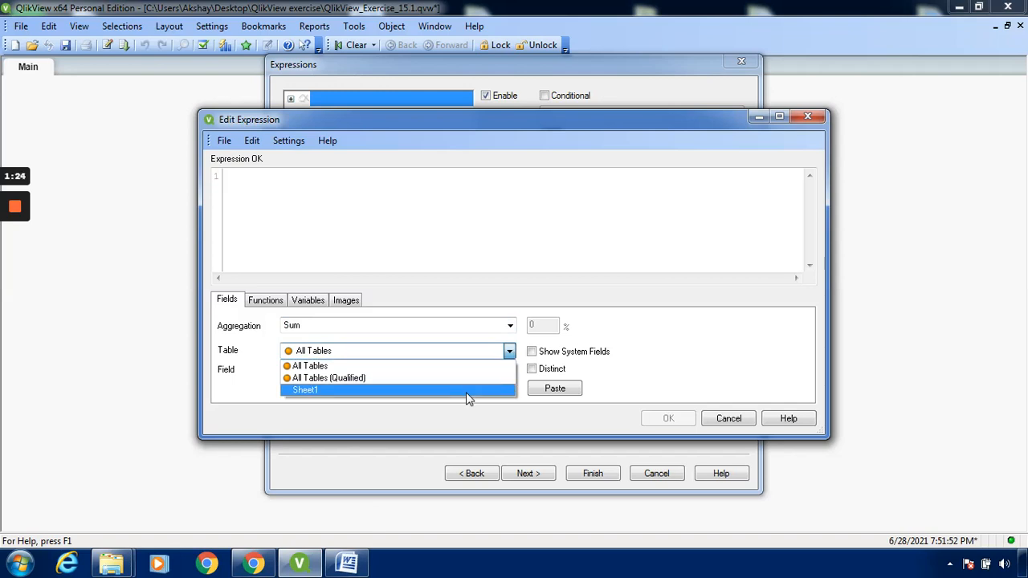
pyautogui.click(304, 389)
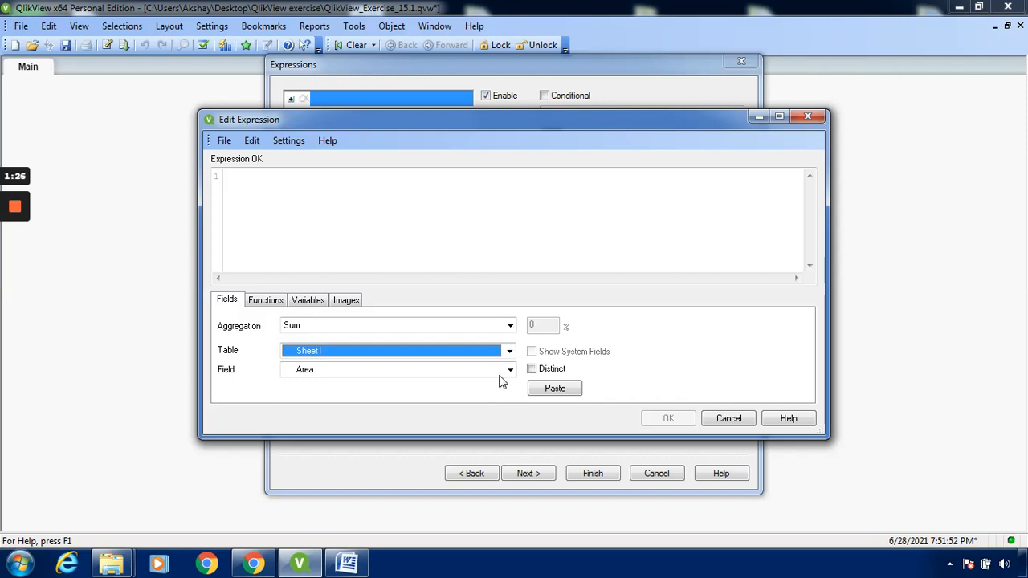
pyautogui.click(509, 370)
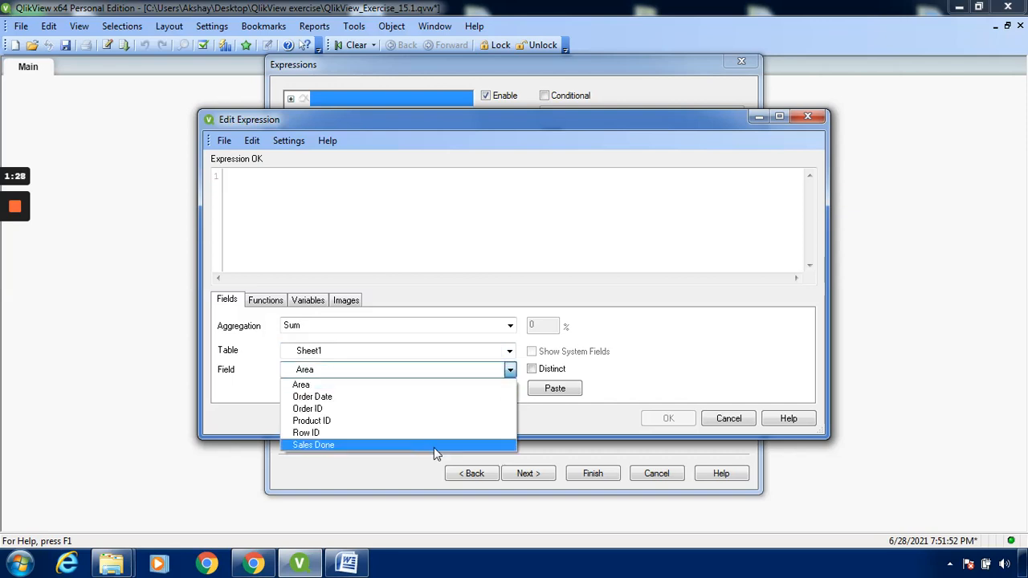
pyautogui.click(313, 444)
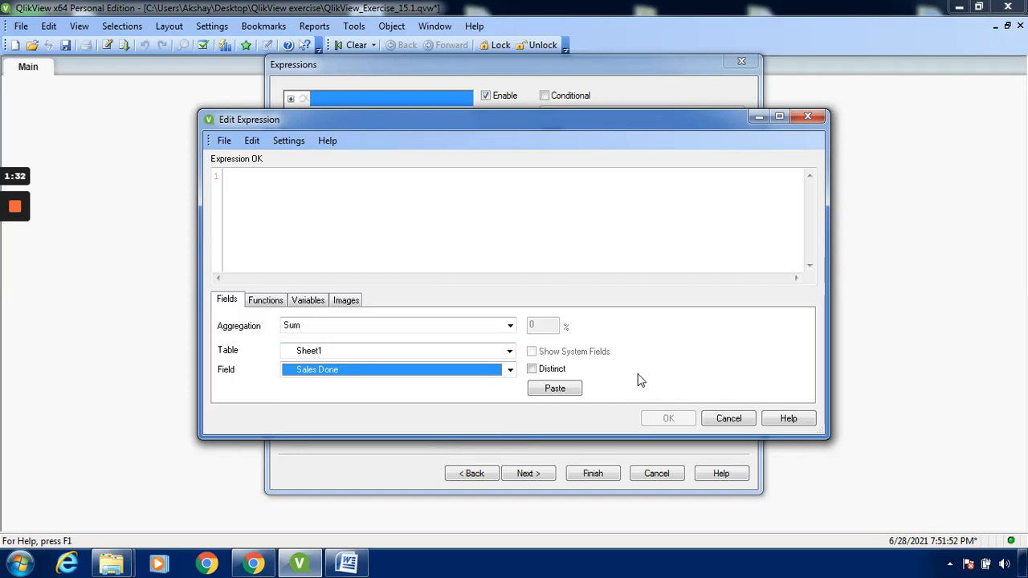
pyautogui.click(554, 388)
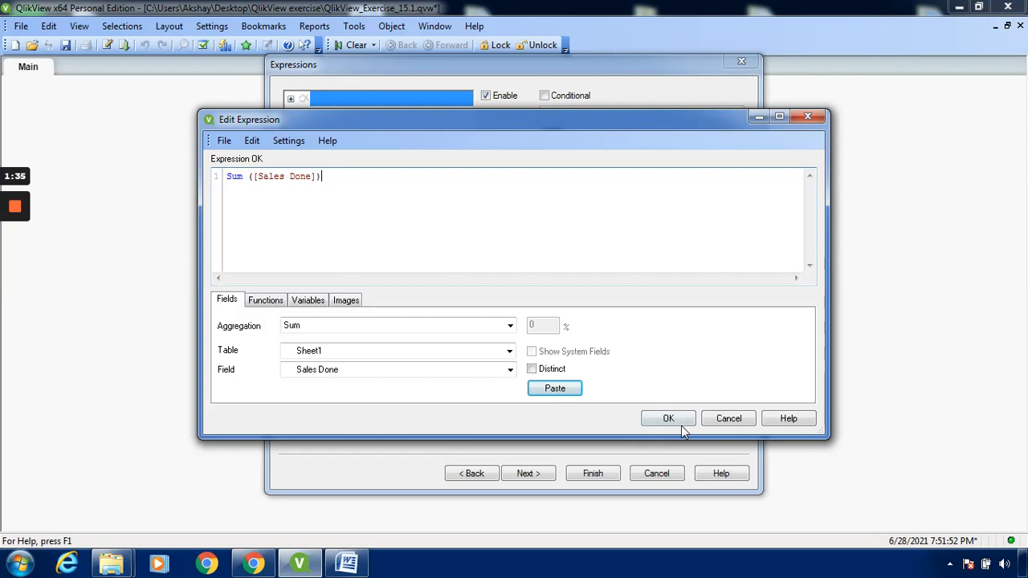
pyautogui.click(668, 418)
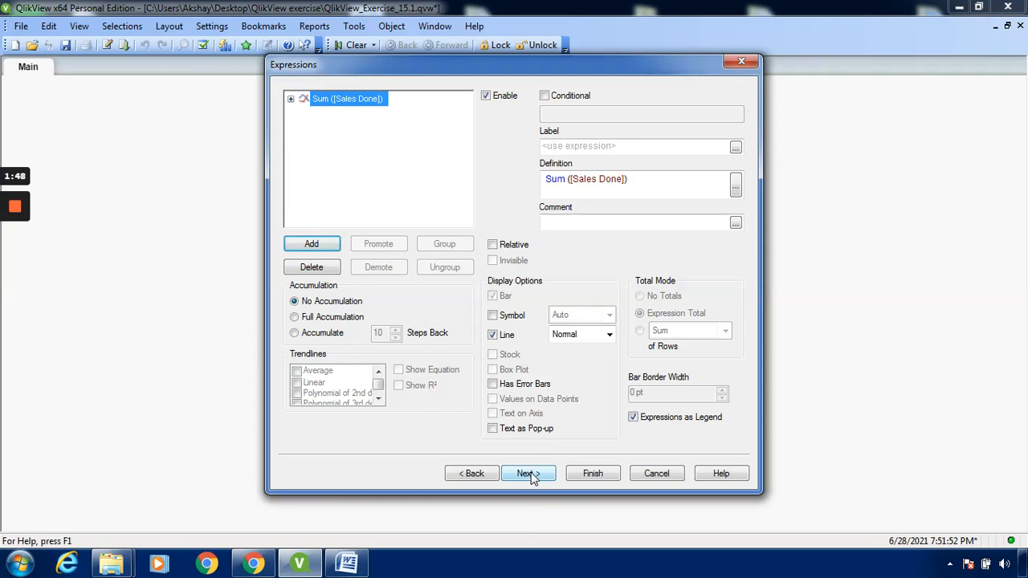
# Skip the Sort, Style, Presentation and Axes pages with defaults to reach Colors
pyautogui.click(528, 473)
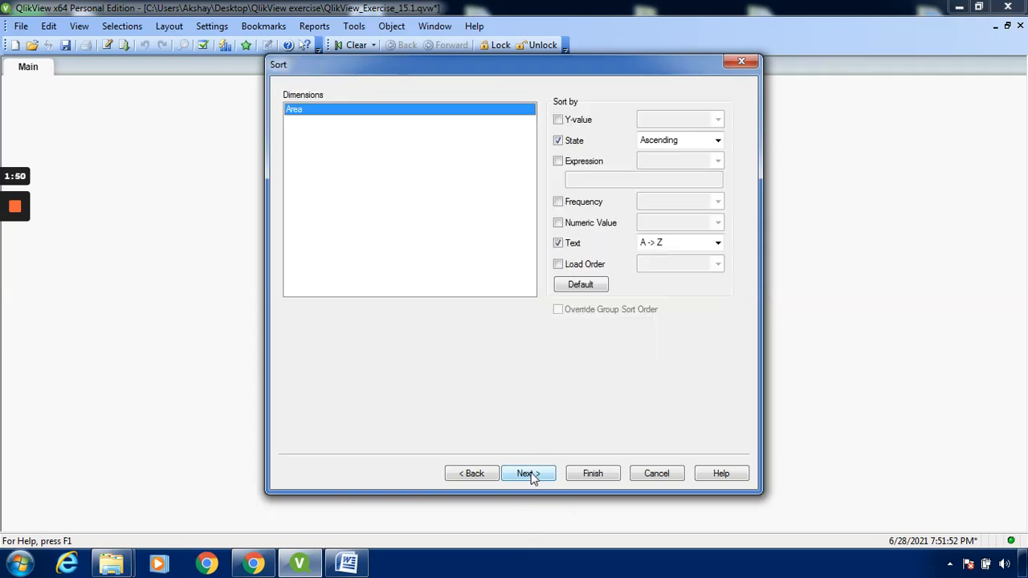
pyautogui.click(528, 473)
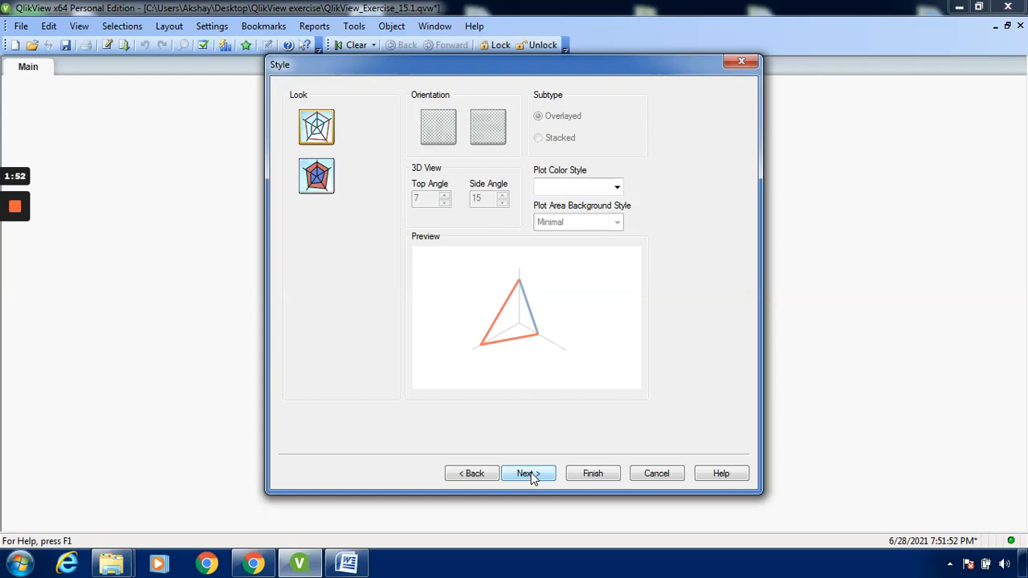
pyautogui.click(527, 473)
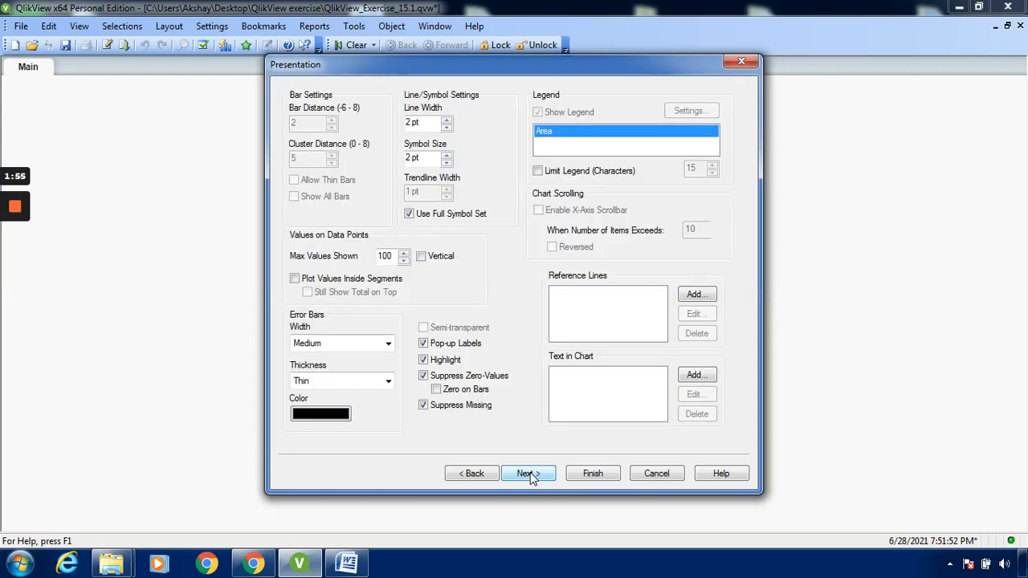
pyautogui.click(527, 473)
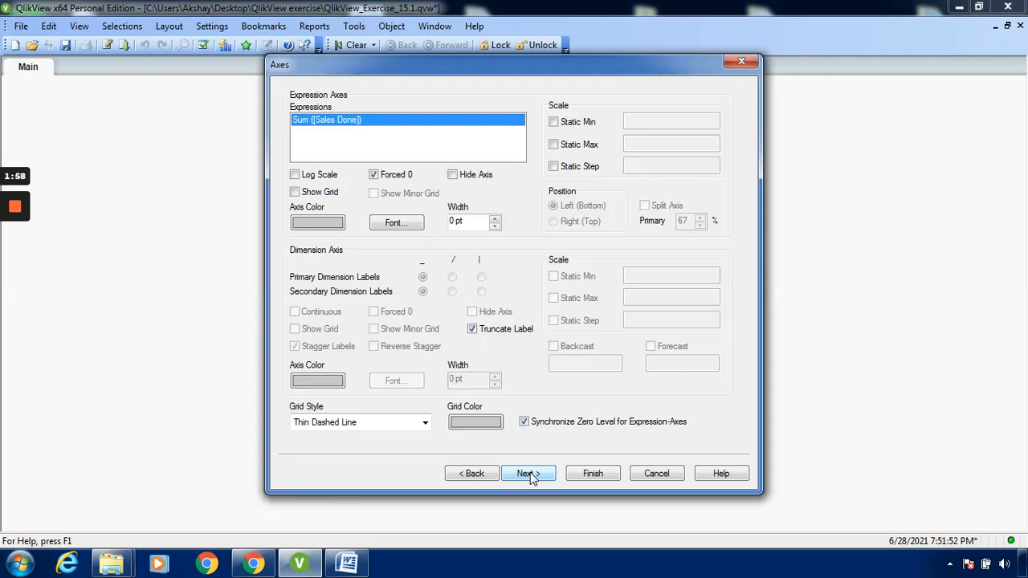
pyautogui.click(528, 474)
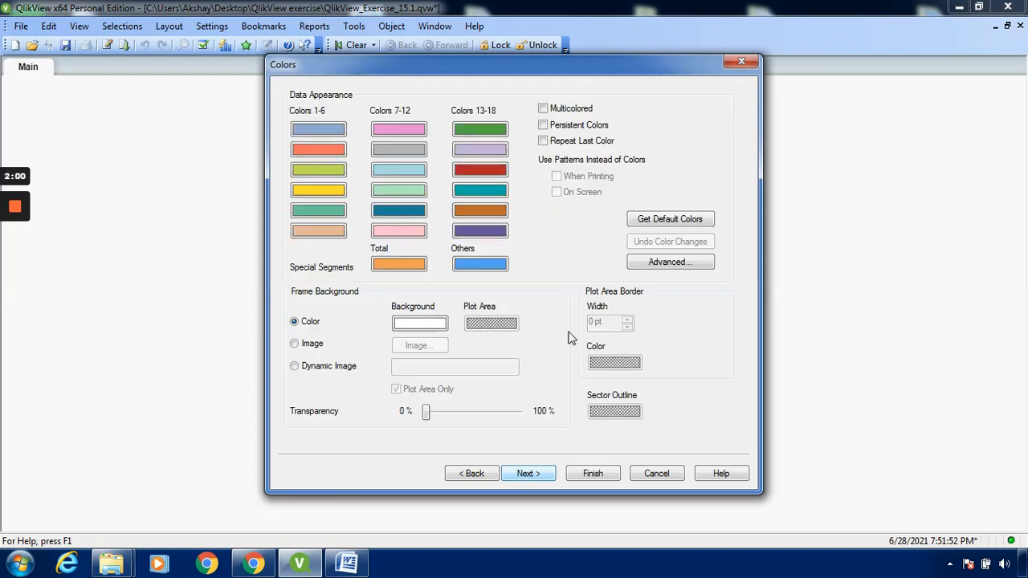
# Turn on Multicolored, skip Number, Font, Layout and Caption pages, and finish
pyautogui.click(542, 107)
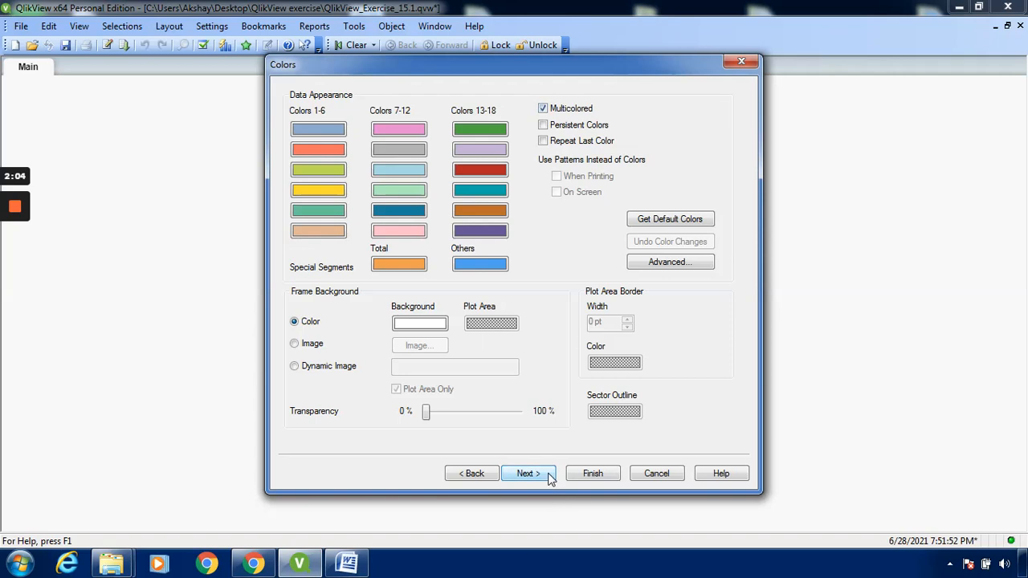
pyautogui.click(529, 474)
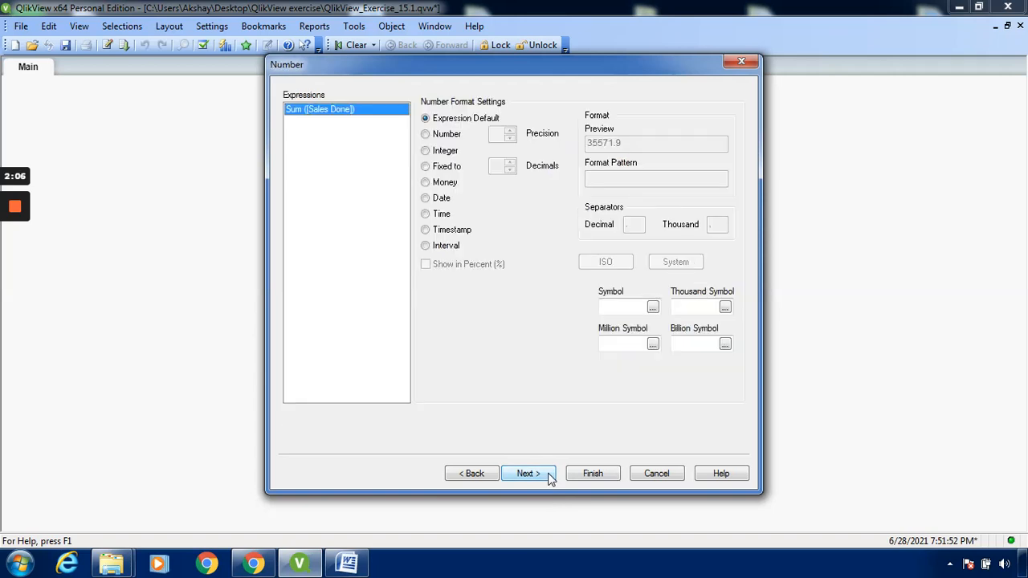
pyautogui.click(528, 474)
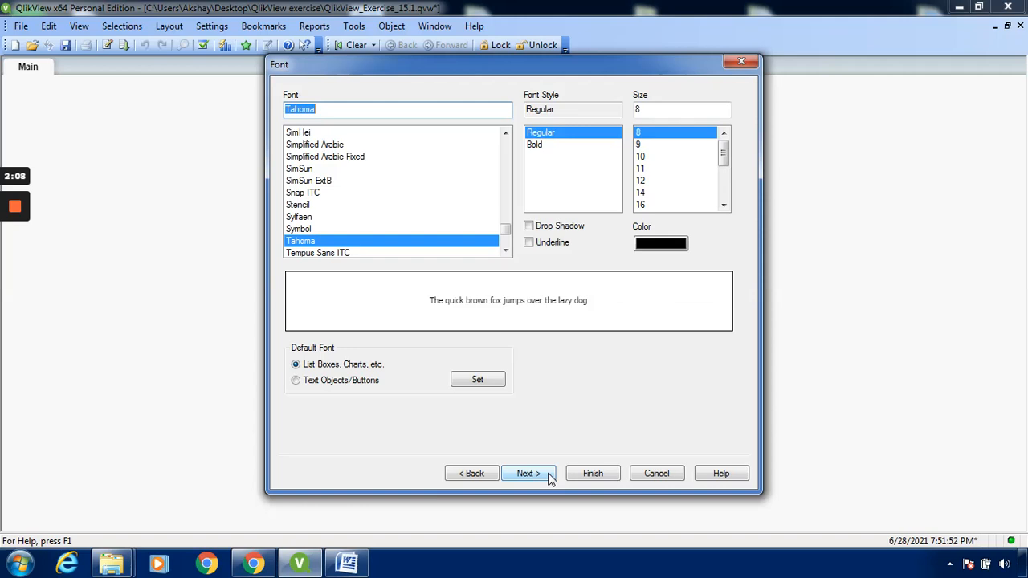
pyautogui.click(527, 474)
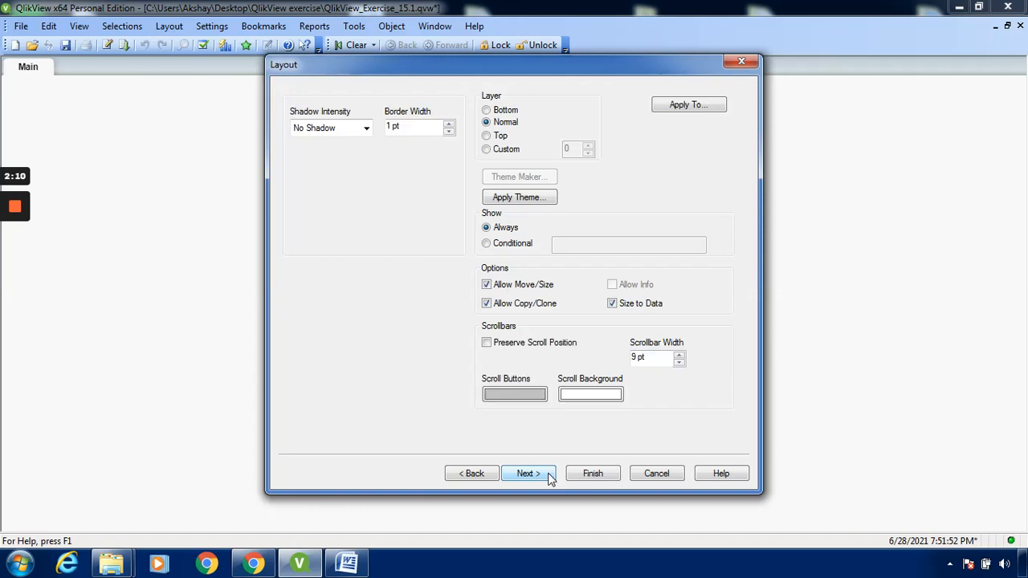
pyautogui.click(527, 473)
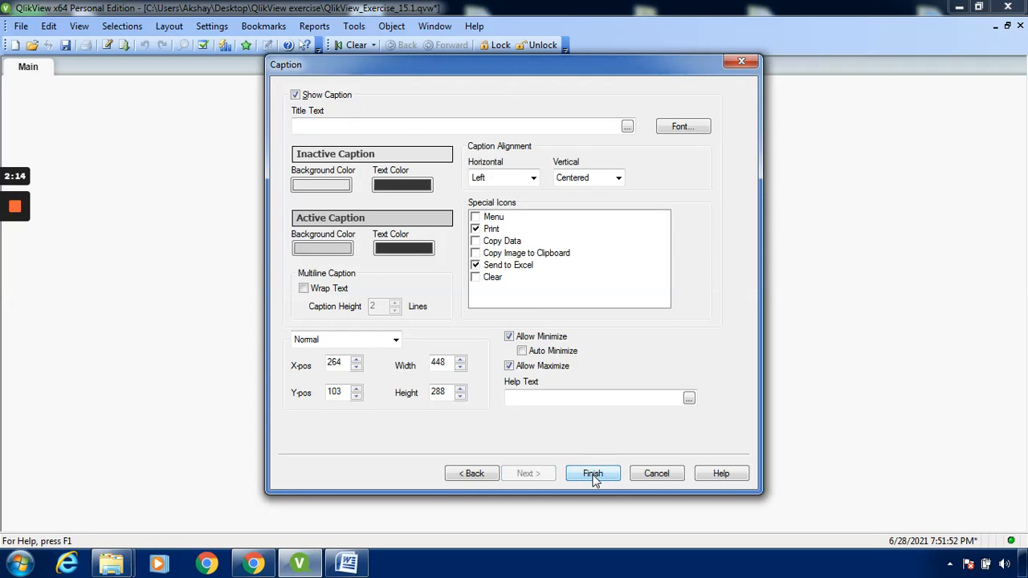
pyautogui.click(593, 473)
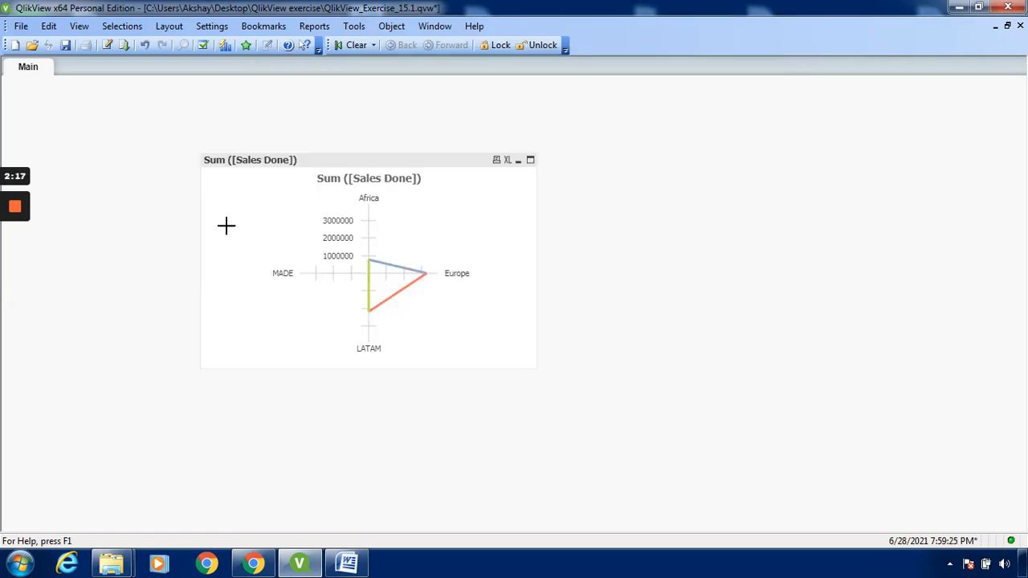
pyautogui.moveTo(354, 288)
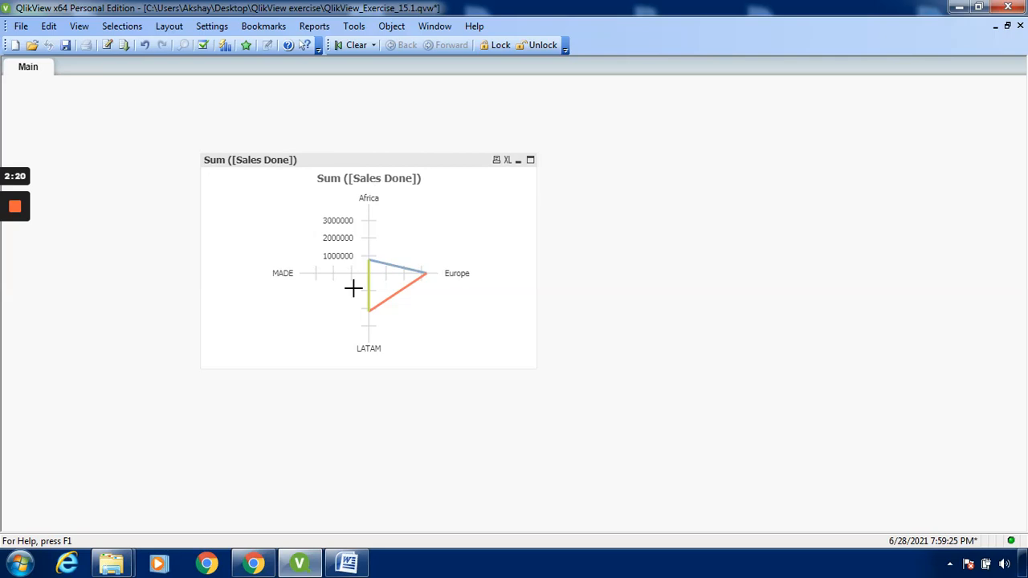
pyautogui.moveTo(356, 288)
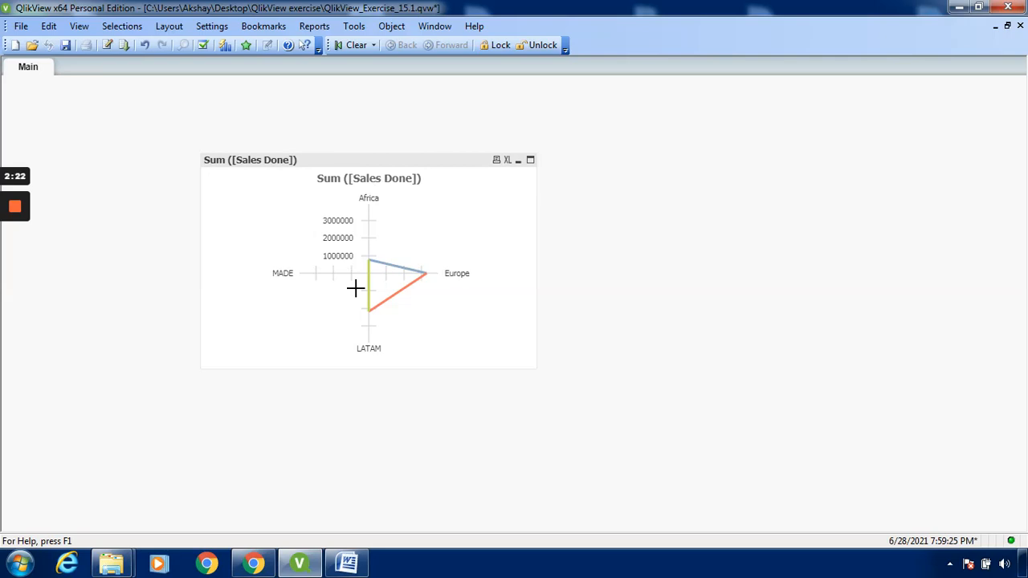
pyautogui.moveTo(395, 184)
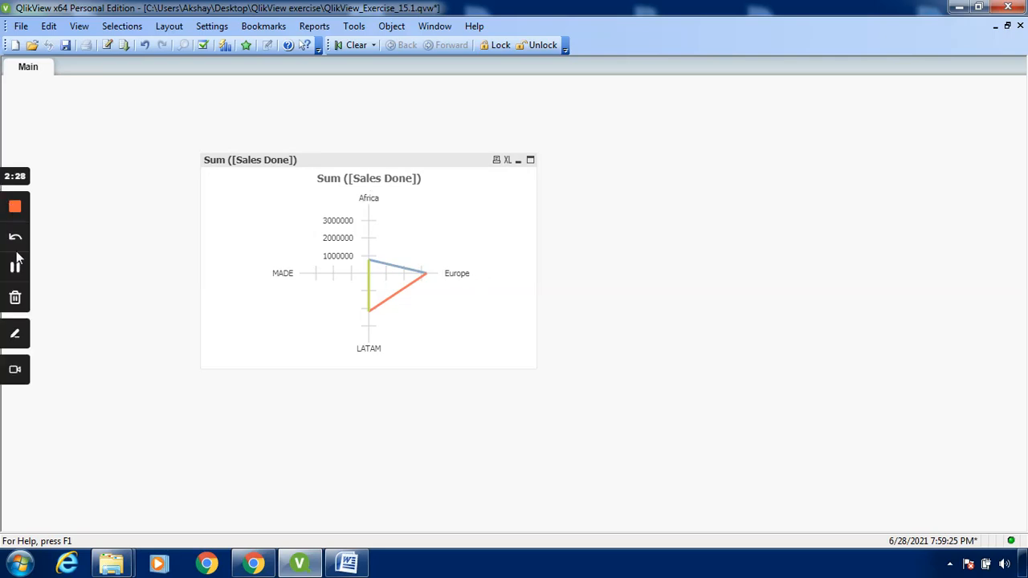
pyautogui.moveTo(14, 267)
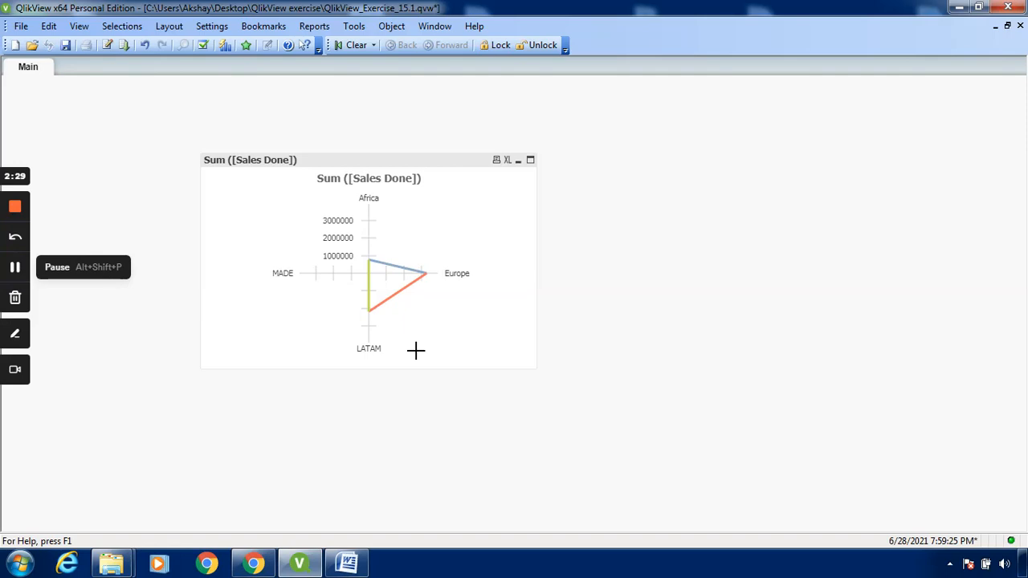
pyautogui.moveTo(362, 211)
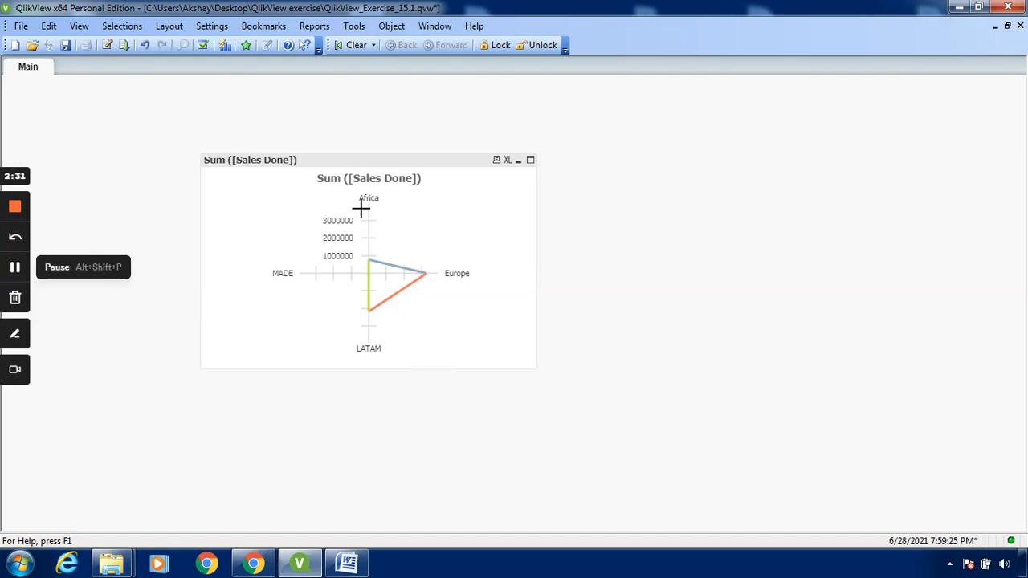
pyautogui.moveTo(419, 334)
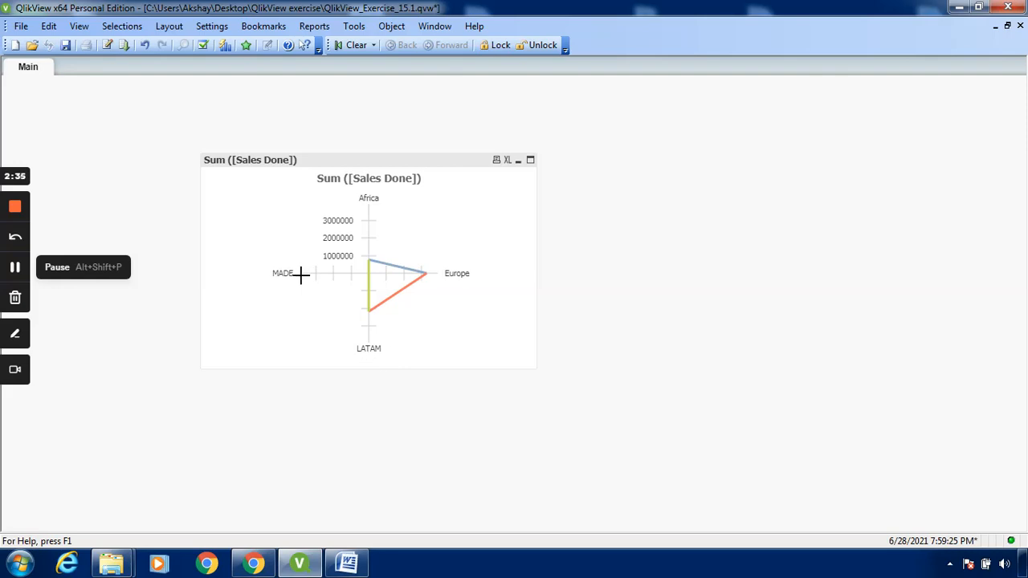
pyautogui.moveTo(402, 273)
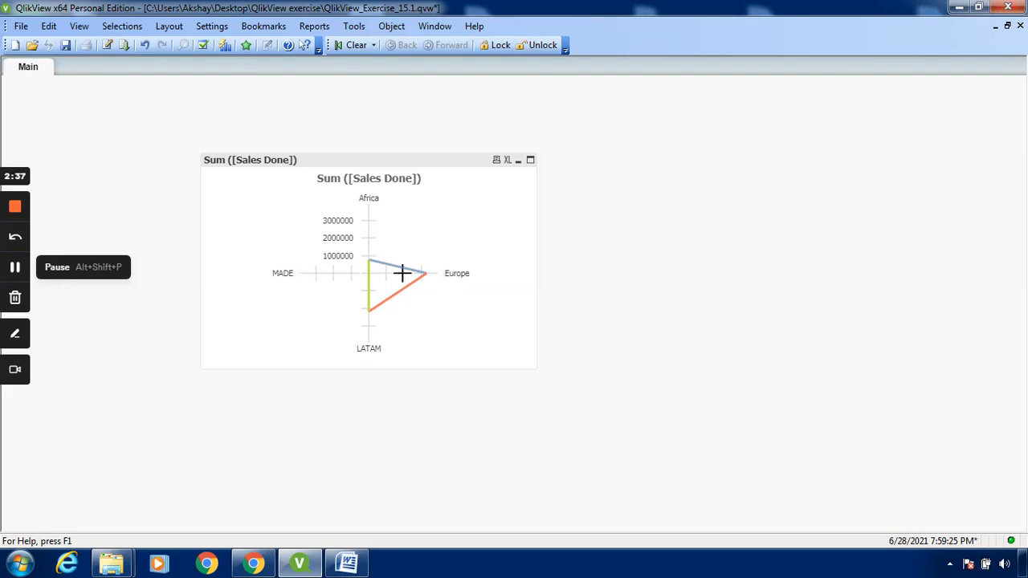
pyautogui.moveTo(413, 237)
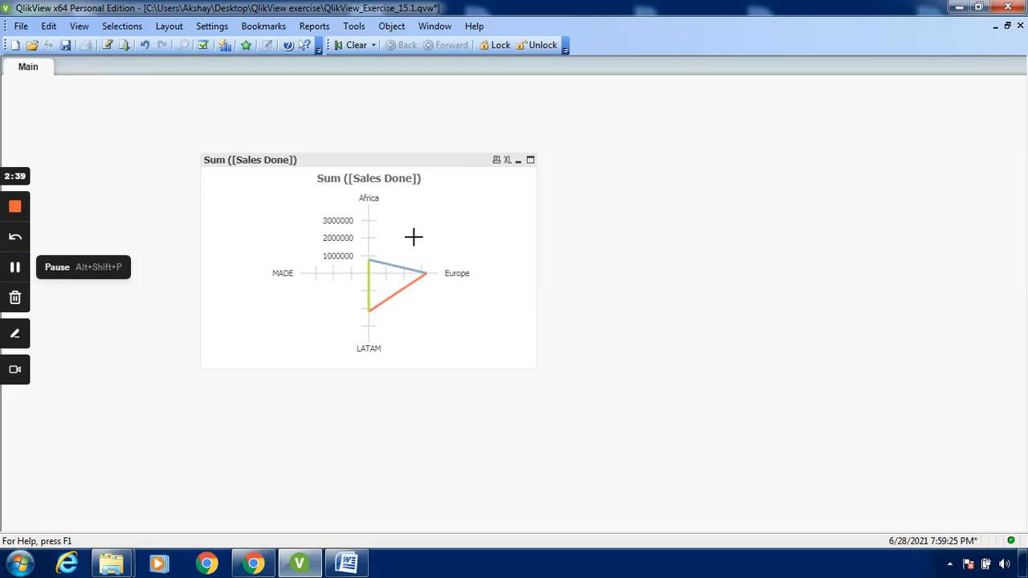
pyautogui.moveTo(397, 248)
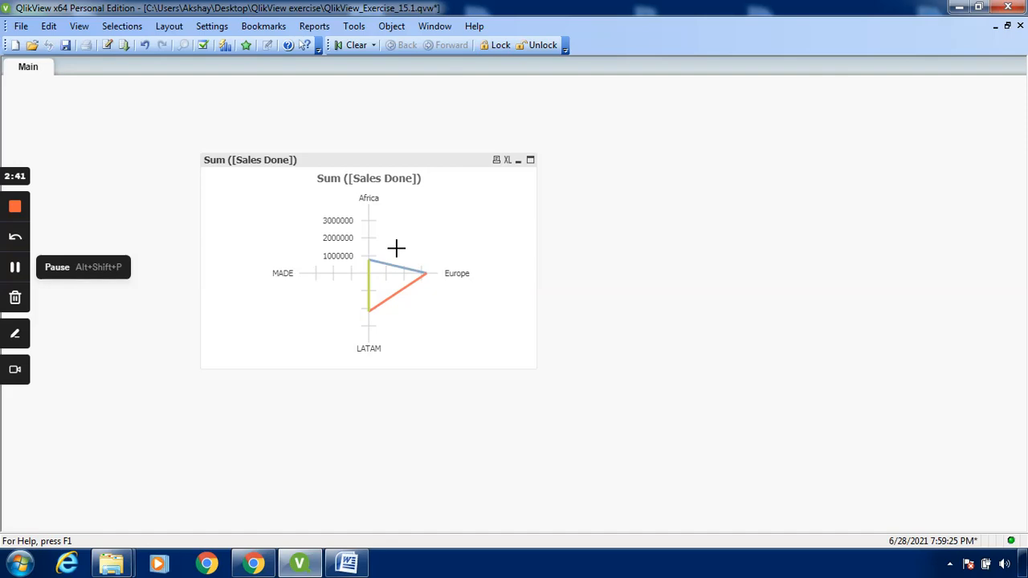